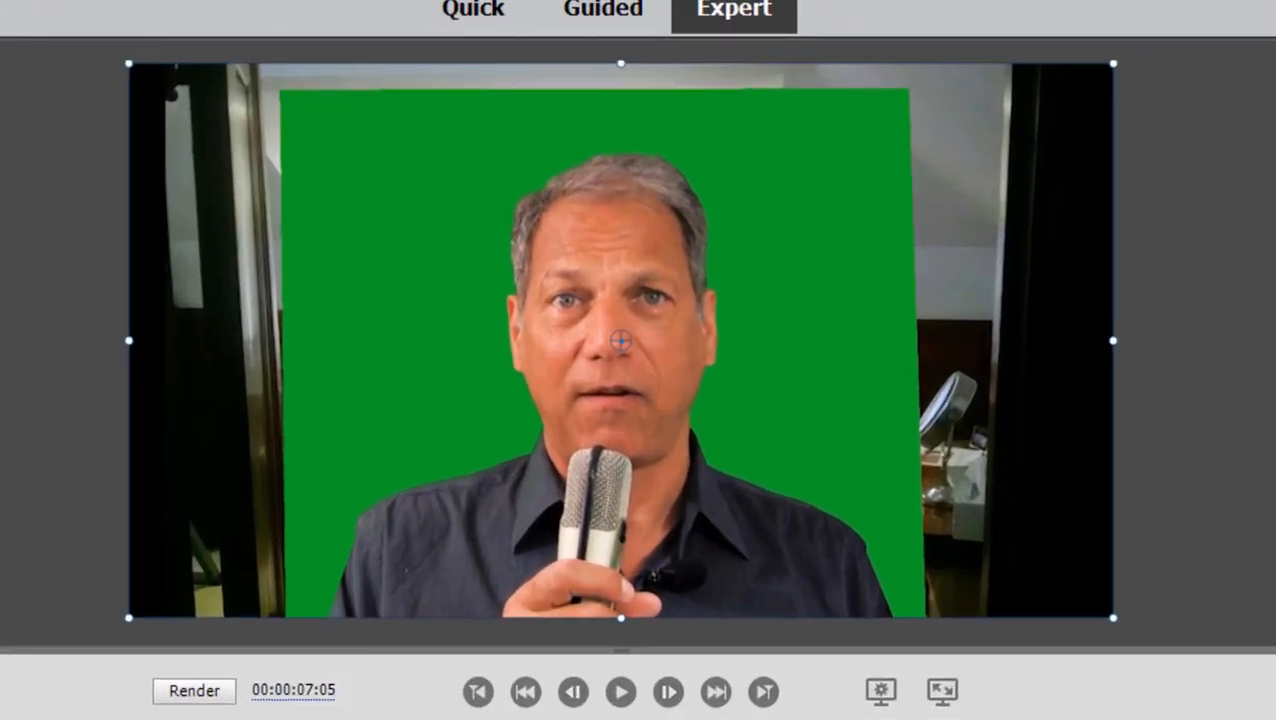
{"action": "mouse_move", "coordinate": [294, 103]}
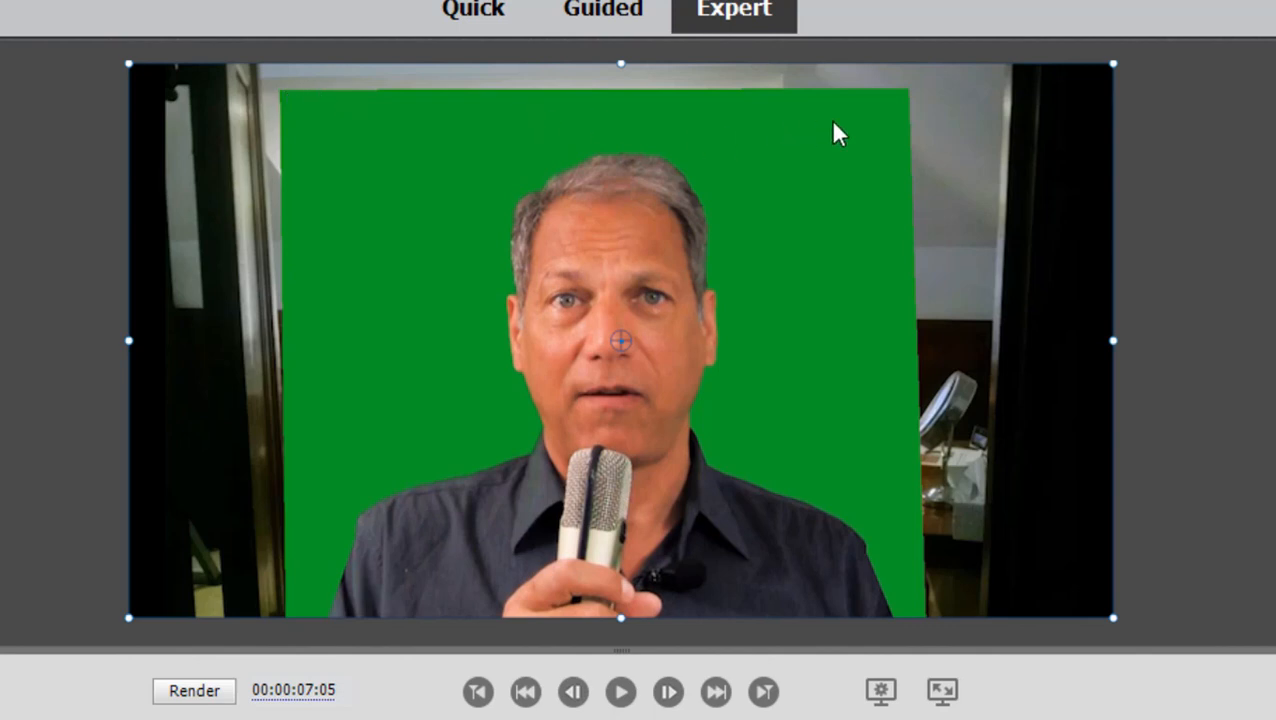
{"action": "mouse_move", "coordinate": [531, 143]}
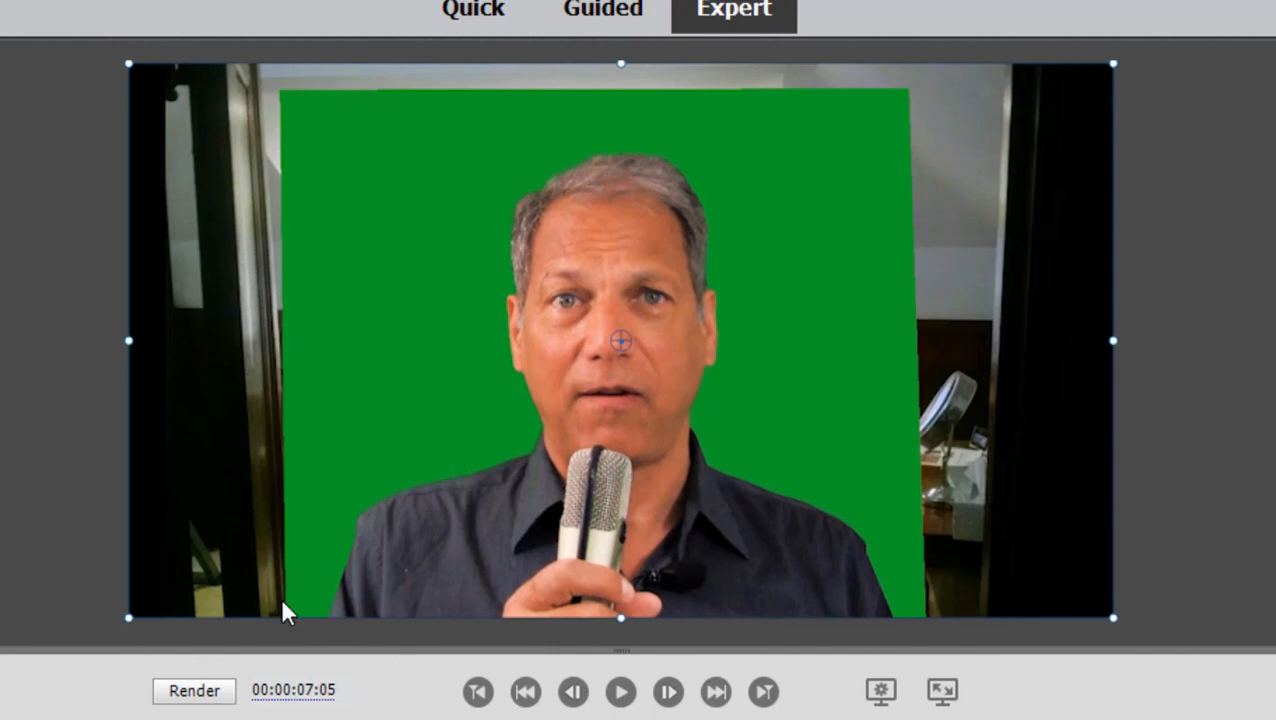
{"action": "mouse_move", "coordinate": [566, 93]}
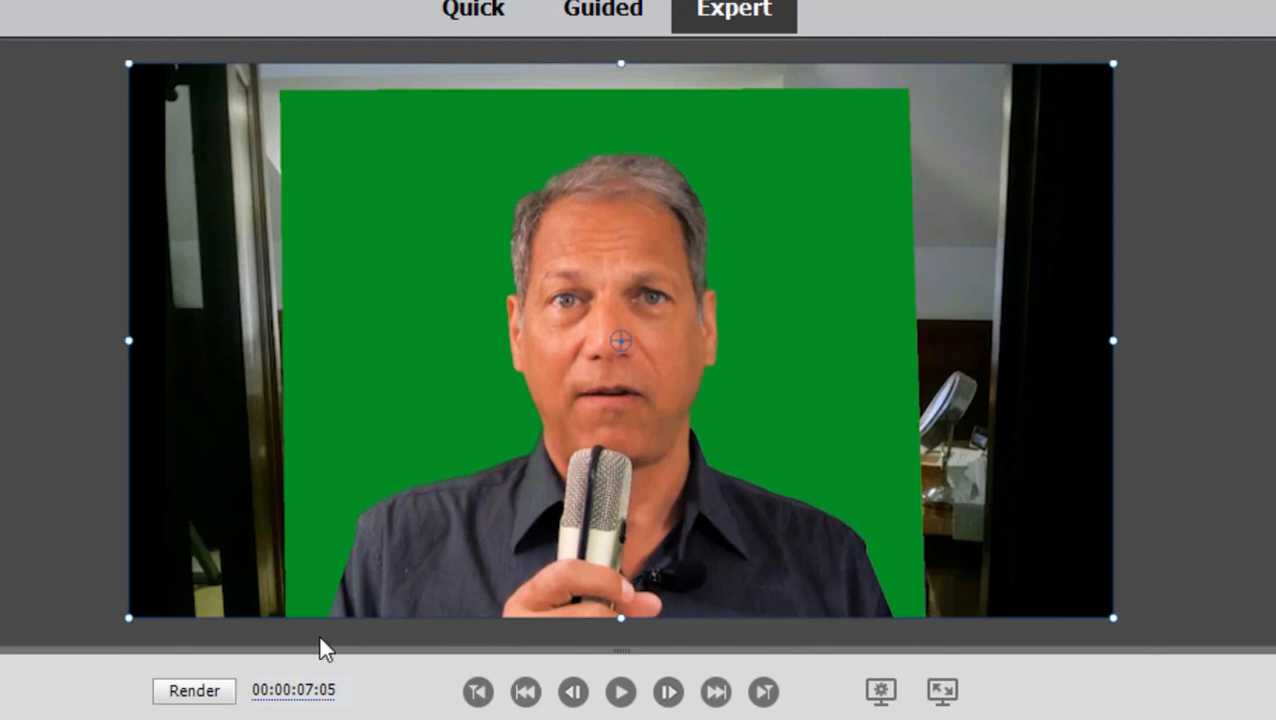
{"action": "mouse_move", "coordinate": [1172, 628]}
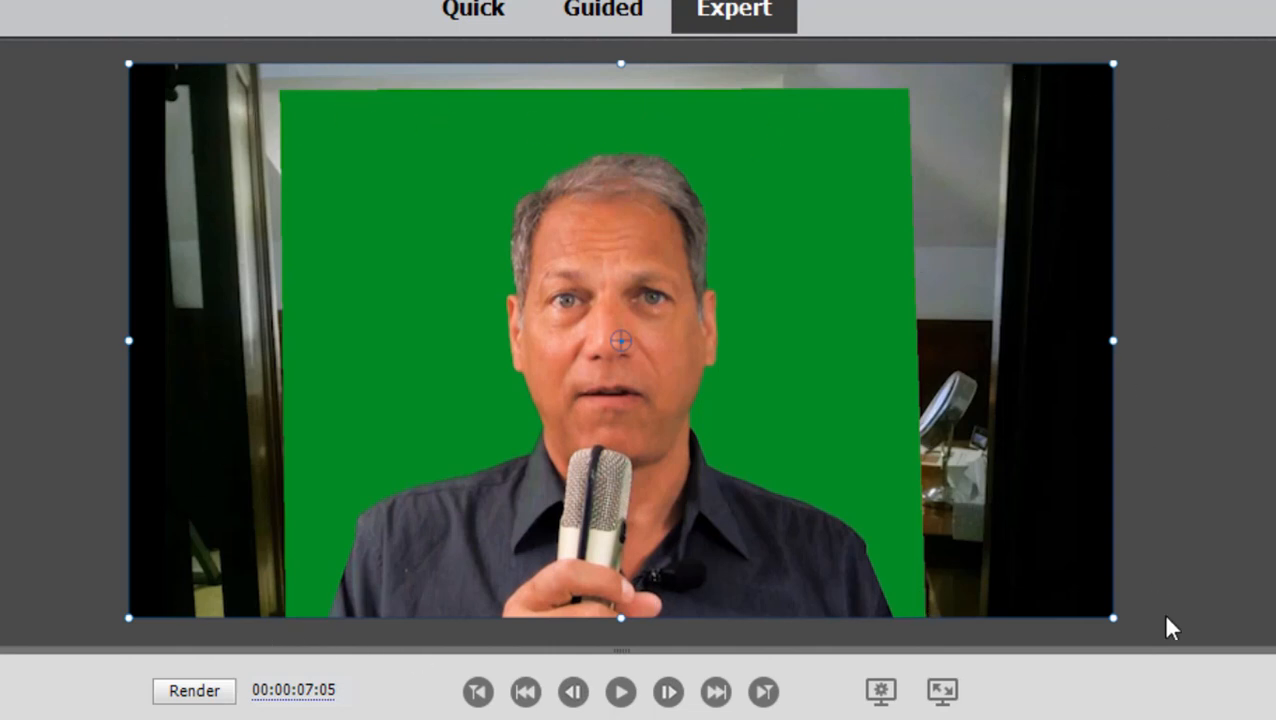
{"action": "mouse_move", "coordinate": [329, 36]}
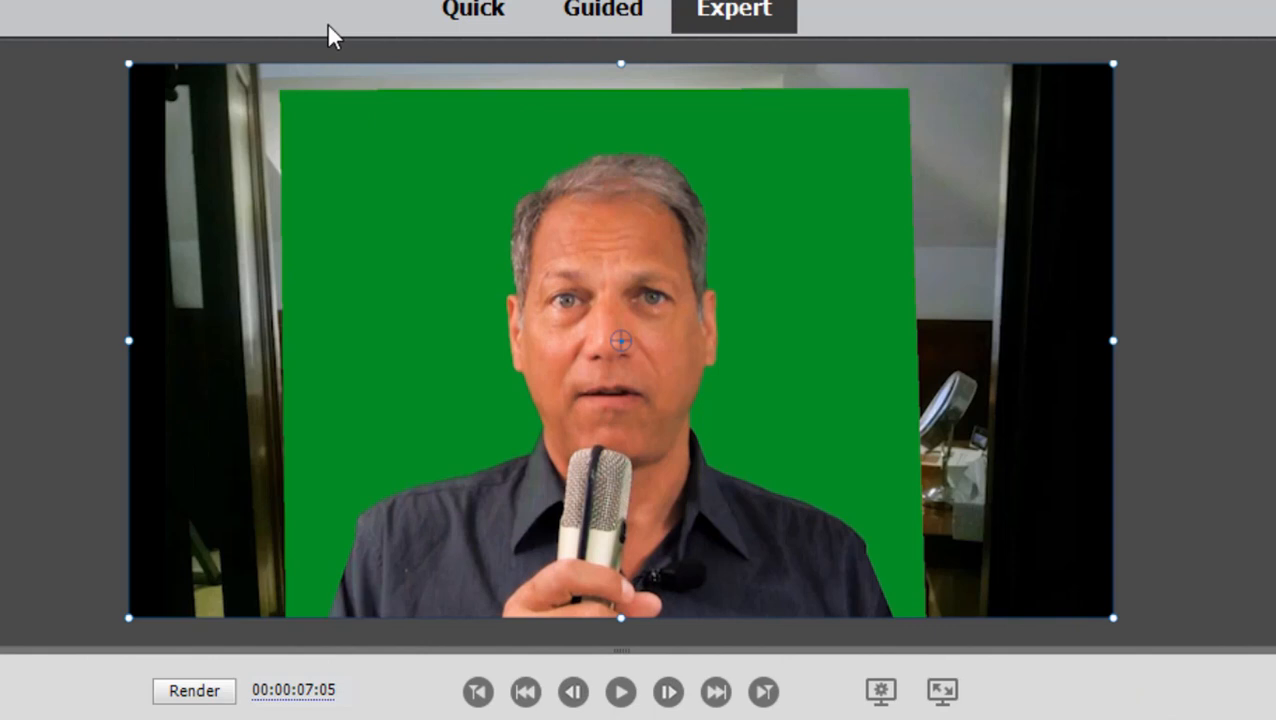
{"action": "mouse_move", "coordinate": [70, 378]}
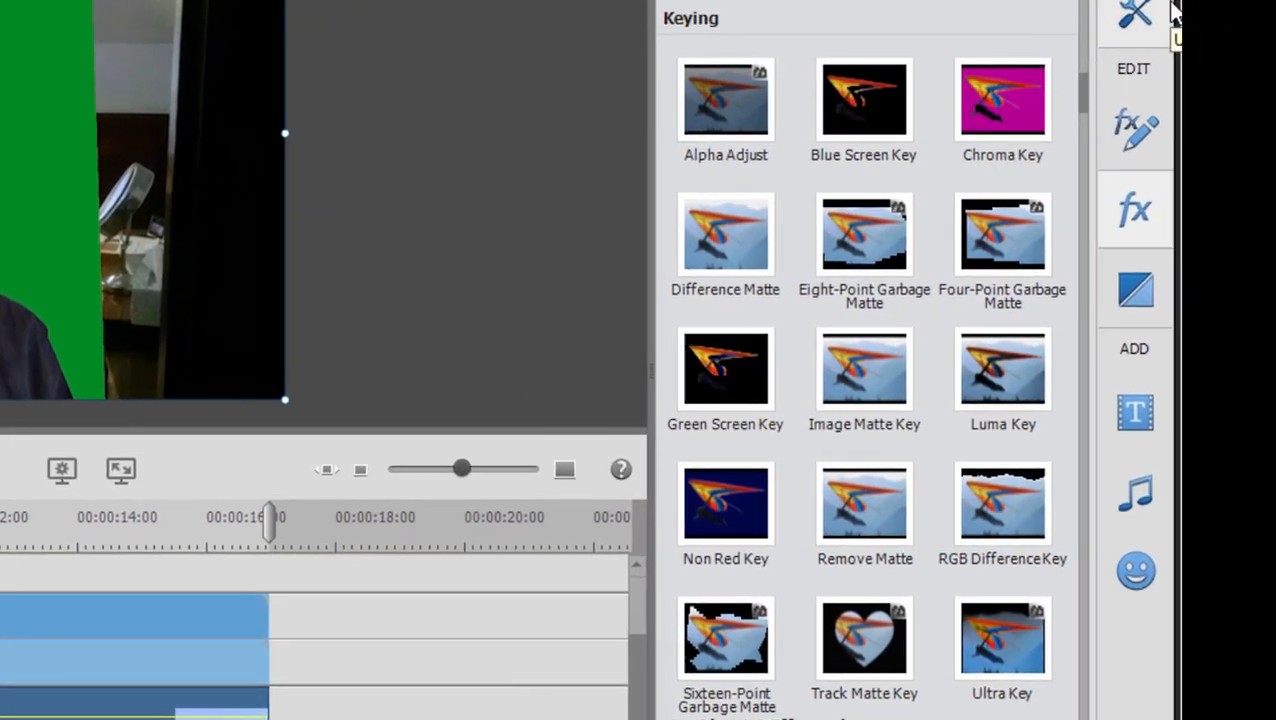
Show the video effects and scroll to the Keying category's Four-Point Garbage Matte.
{"action": "left_click", "coordinate": [1002, 100]}
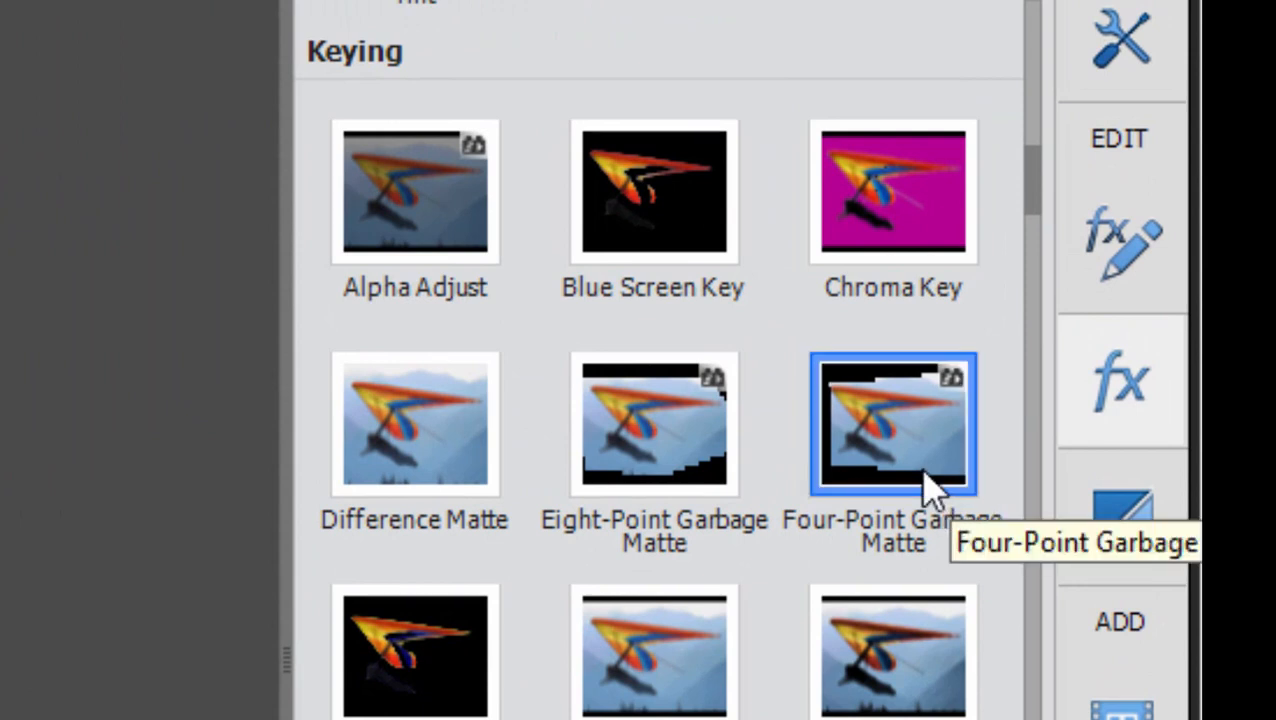
{"action": "scroll", "scroll_direction": "down", "scroll_amount": 3}
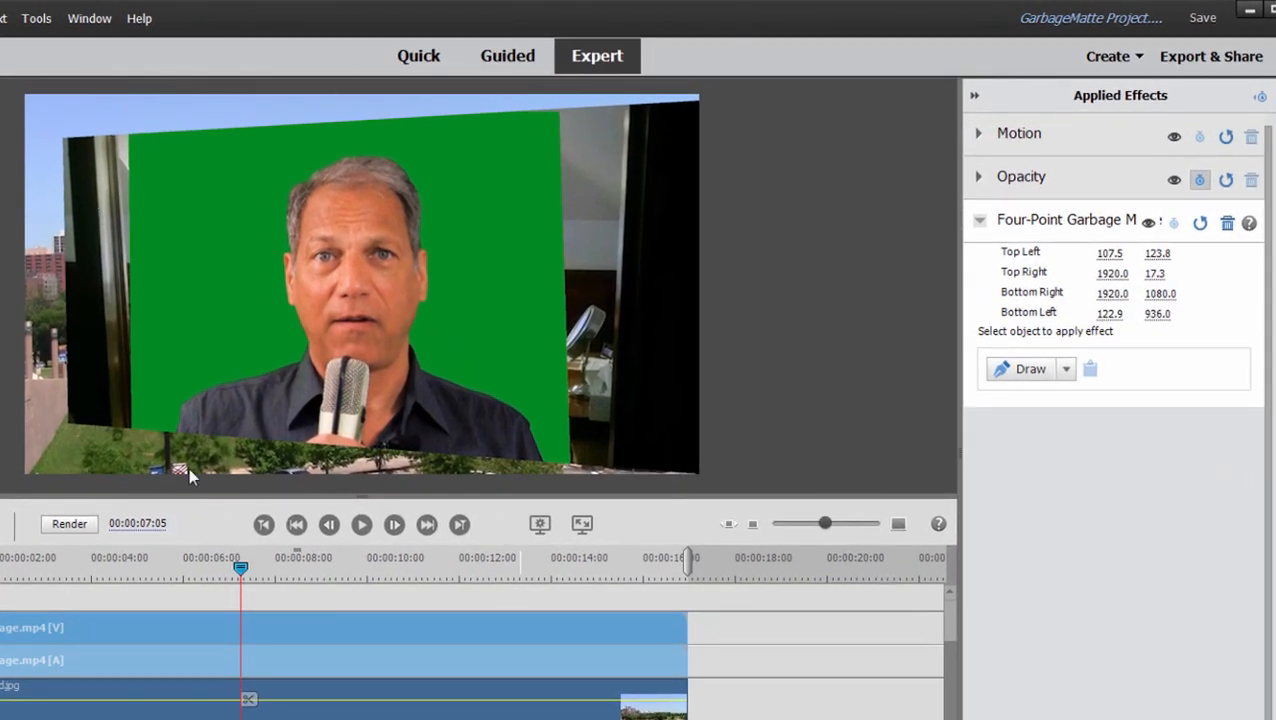
{"action": "mouse_move", "coordinate": [709, 466]}
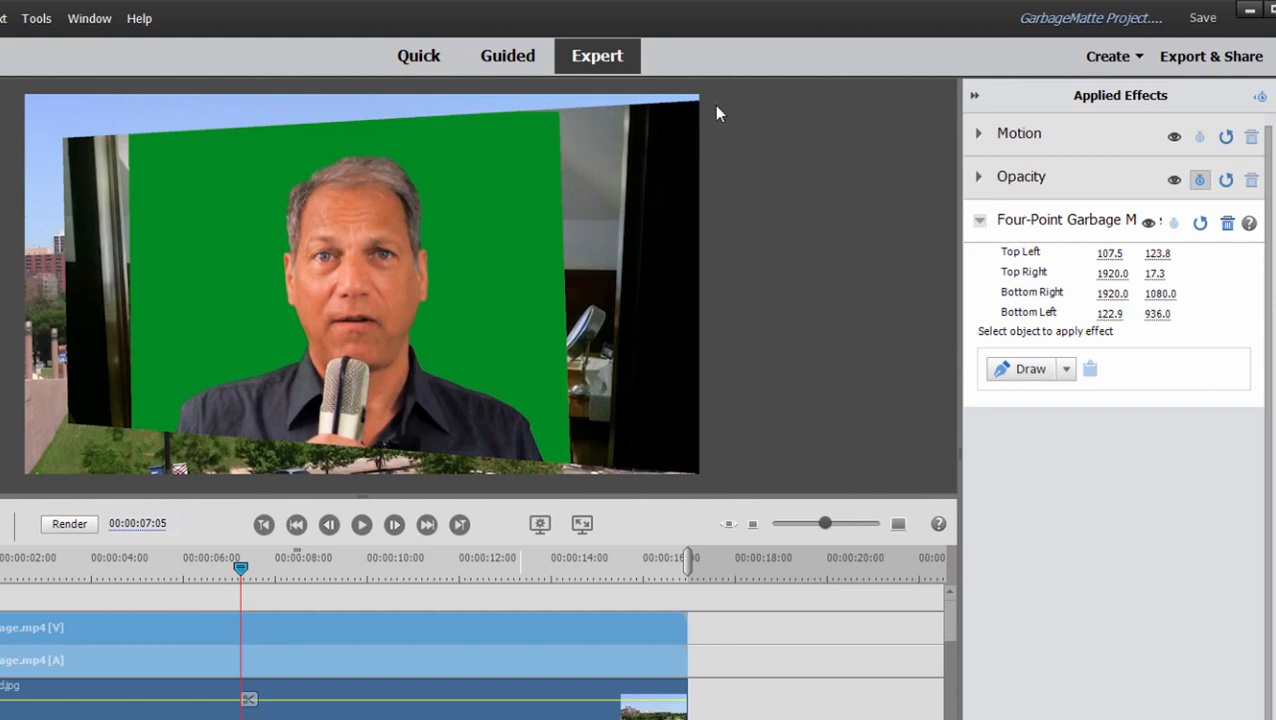
{"action": "mouse_move", "coordinate": [165, 455]}
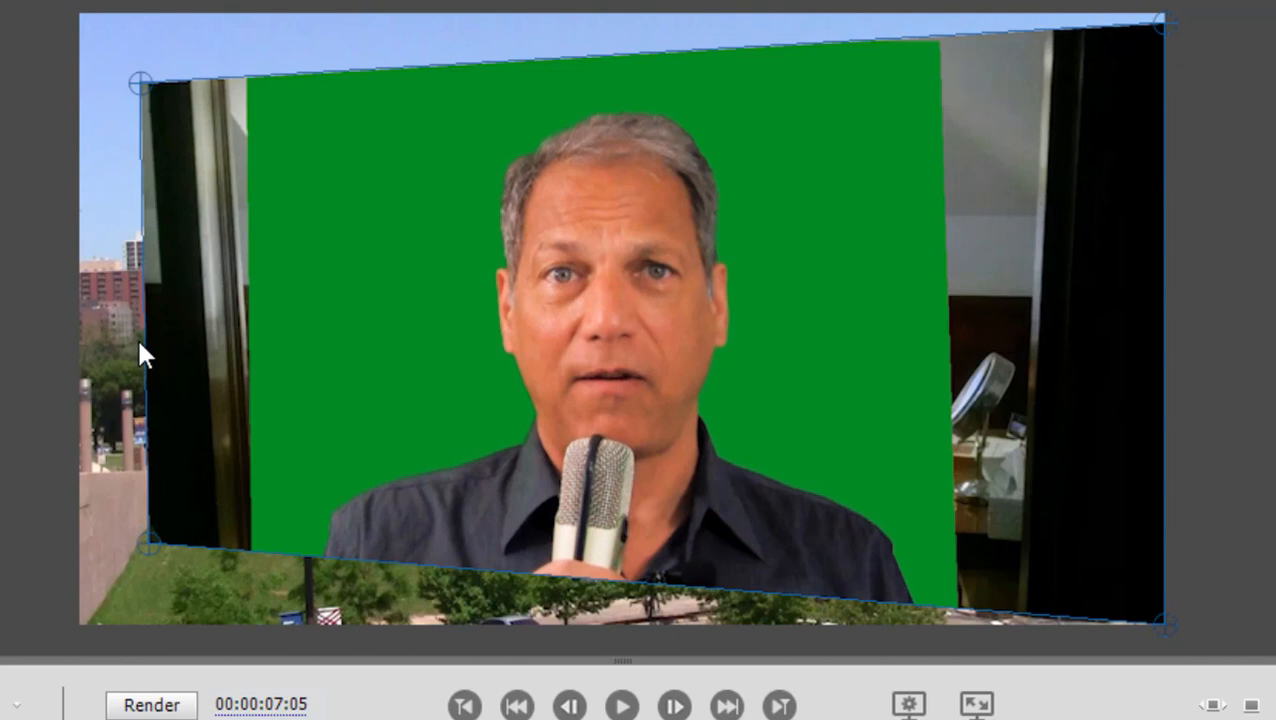
{"action": "mouse_move", "coordinate": [152, 96]}
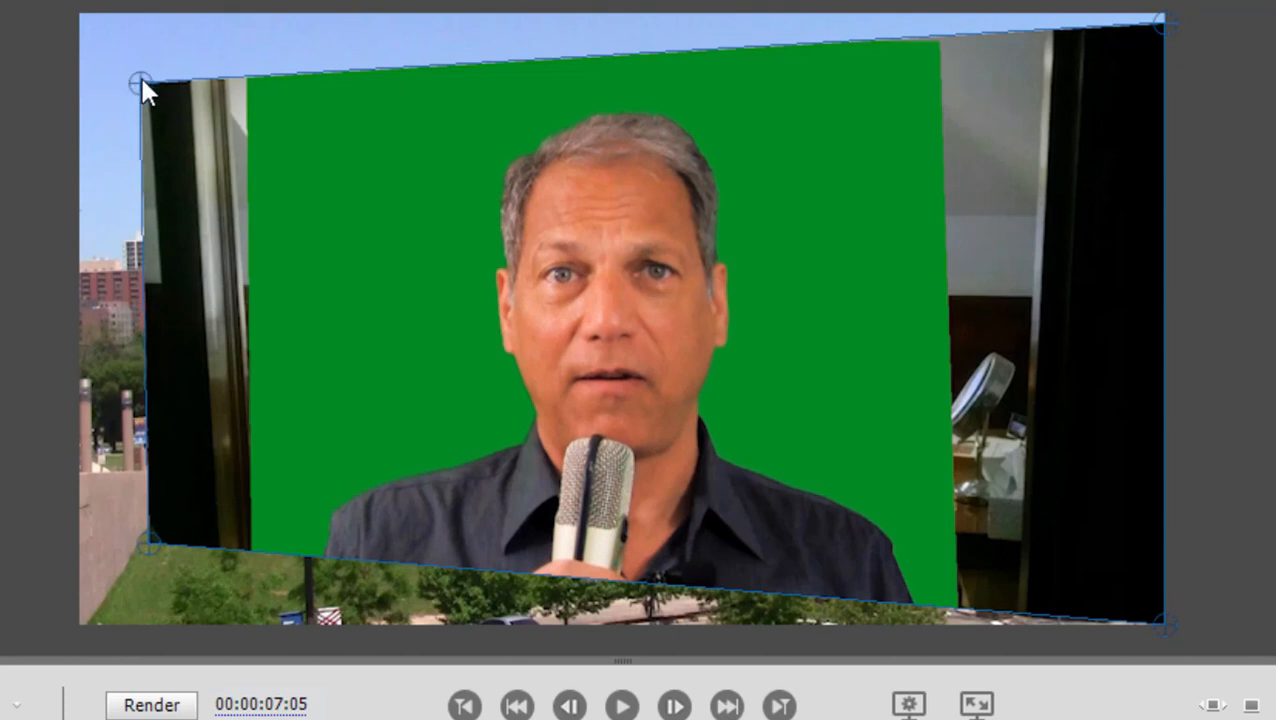
Drag the matte's top-left and top-right corners inward to the green backdrop's edges.
{"action": "left_click_drag", "start_coordinate": [140, 82], "coordinate": [192, 66]}
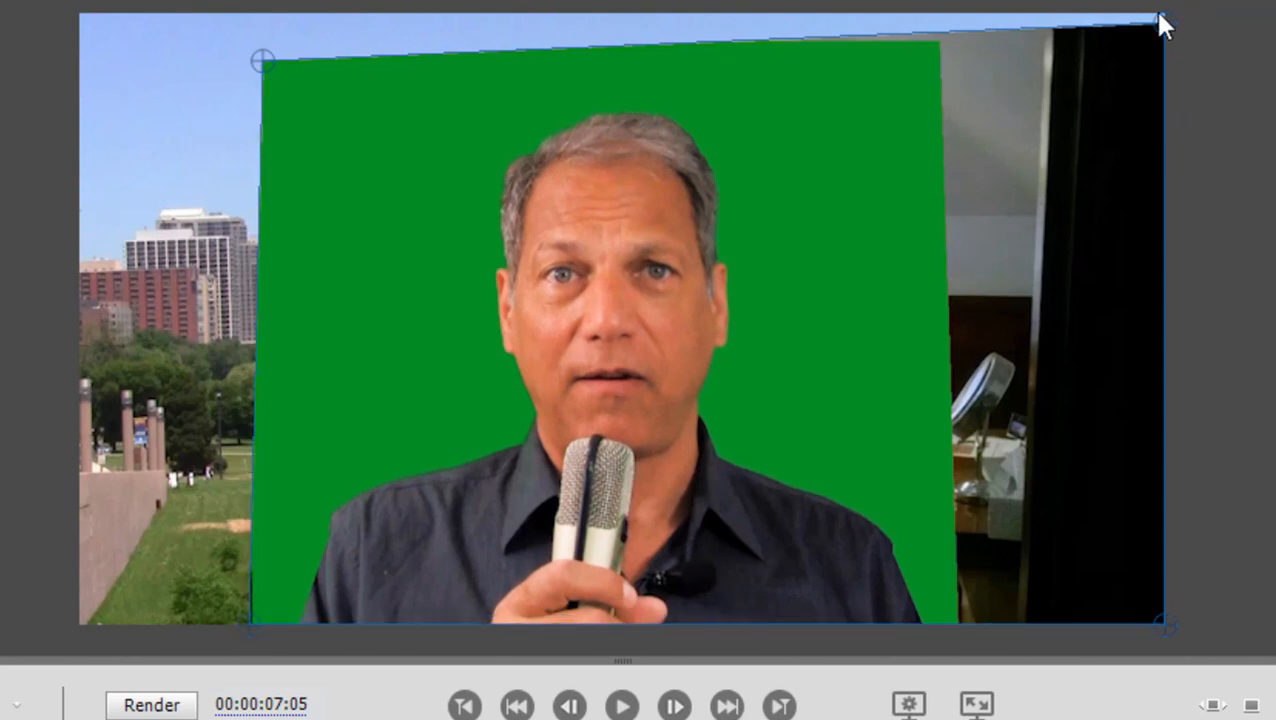
{"action": "left_click_drag", "start_coordinate": [1160, 20], "coordinate": [925, 48]}
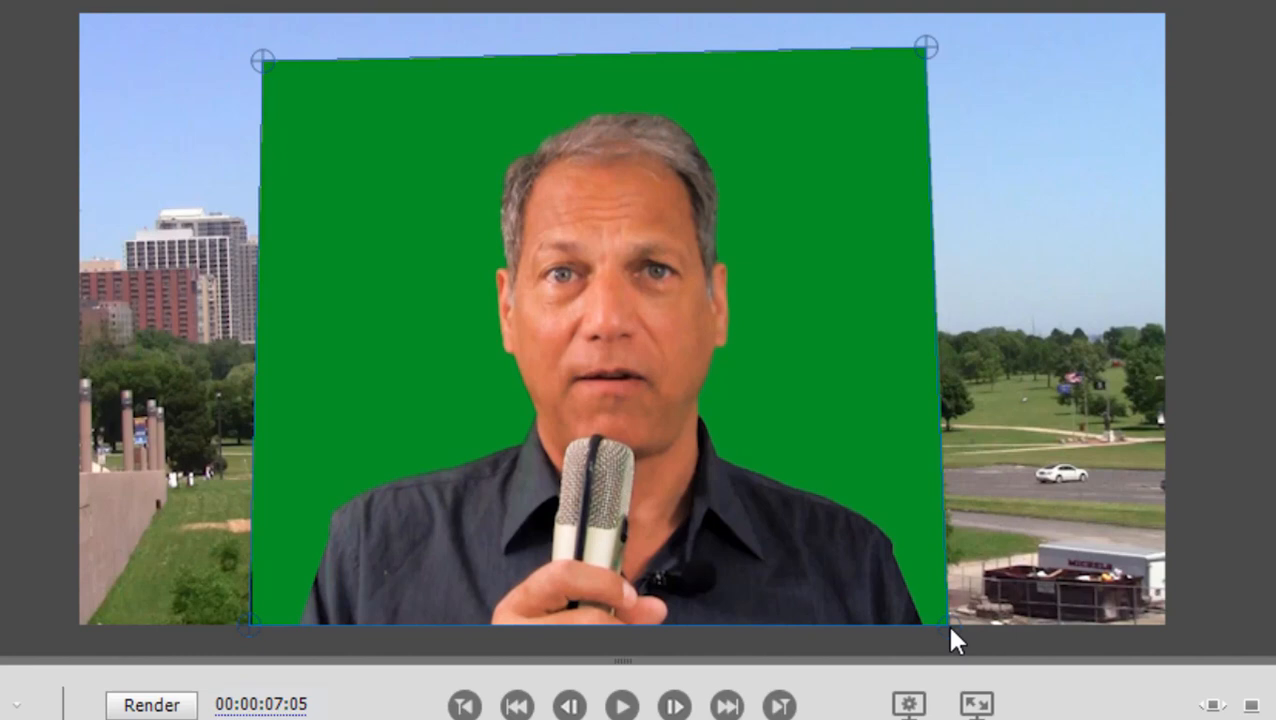
{"action": "mouse_move", "coordinate": [1118, 500]}
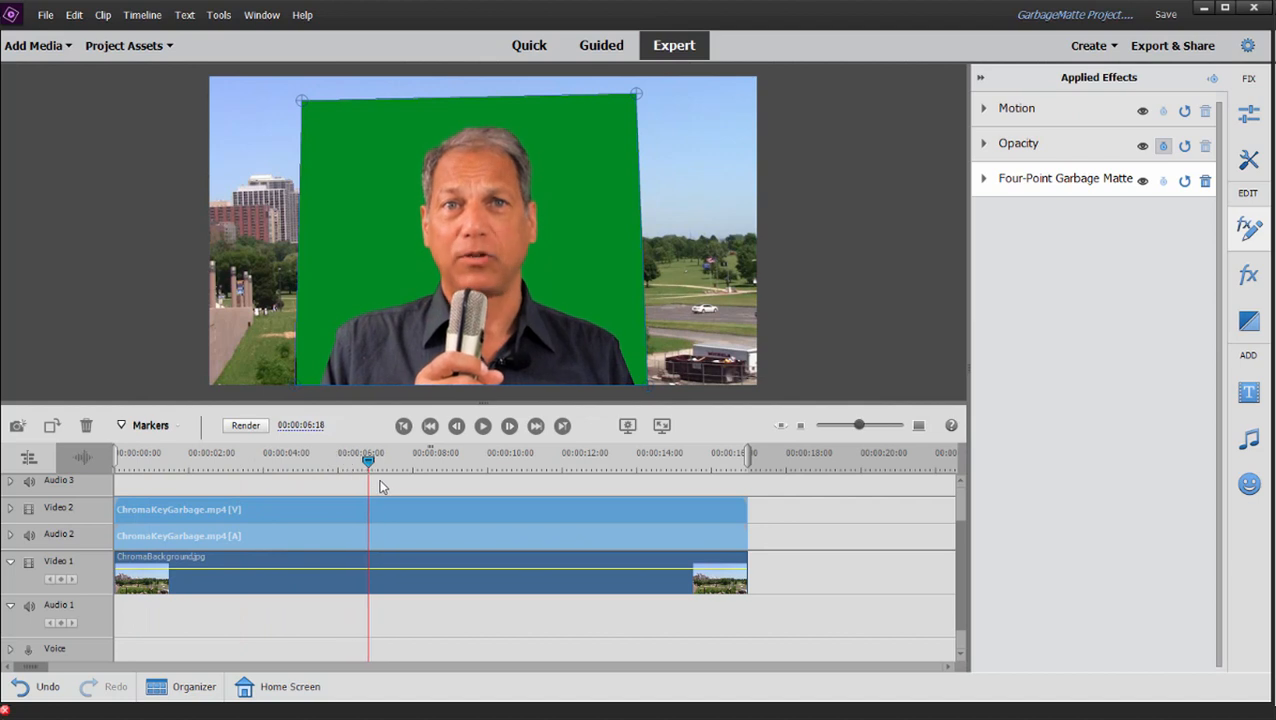
{"action": "left_click", "coordinate": [508, 457]}
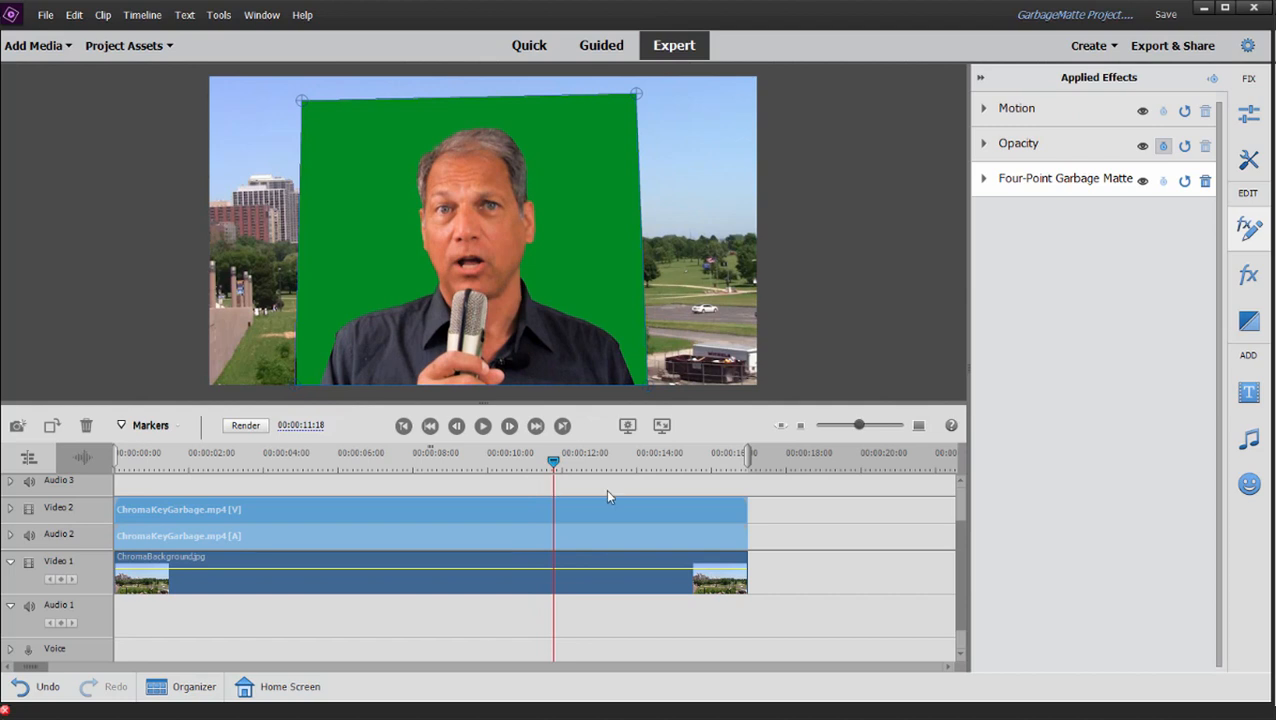
{"action": "left_click", "coordinate": [650, 460]}
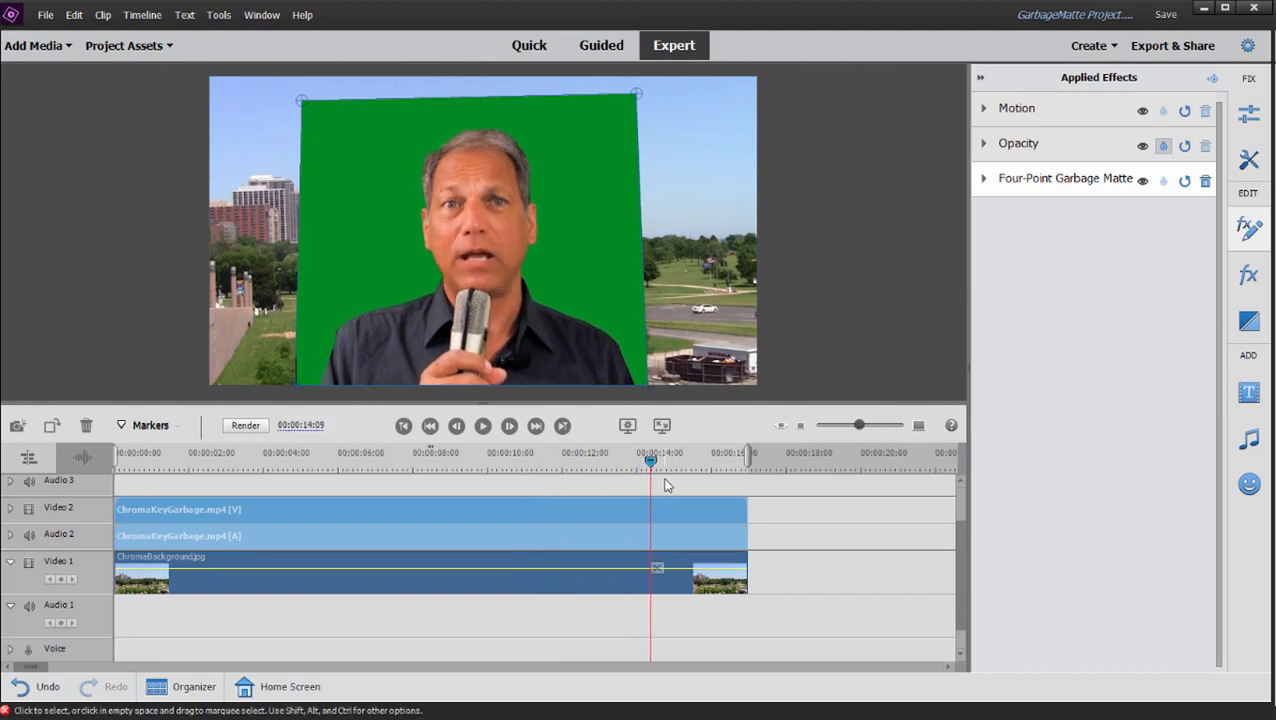
{"action": "mouse_move", "coordinate": [663, 481]}
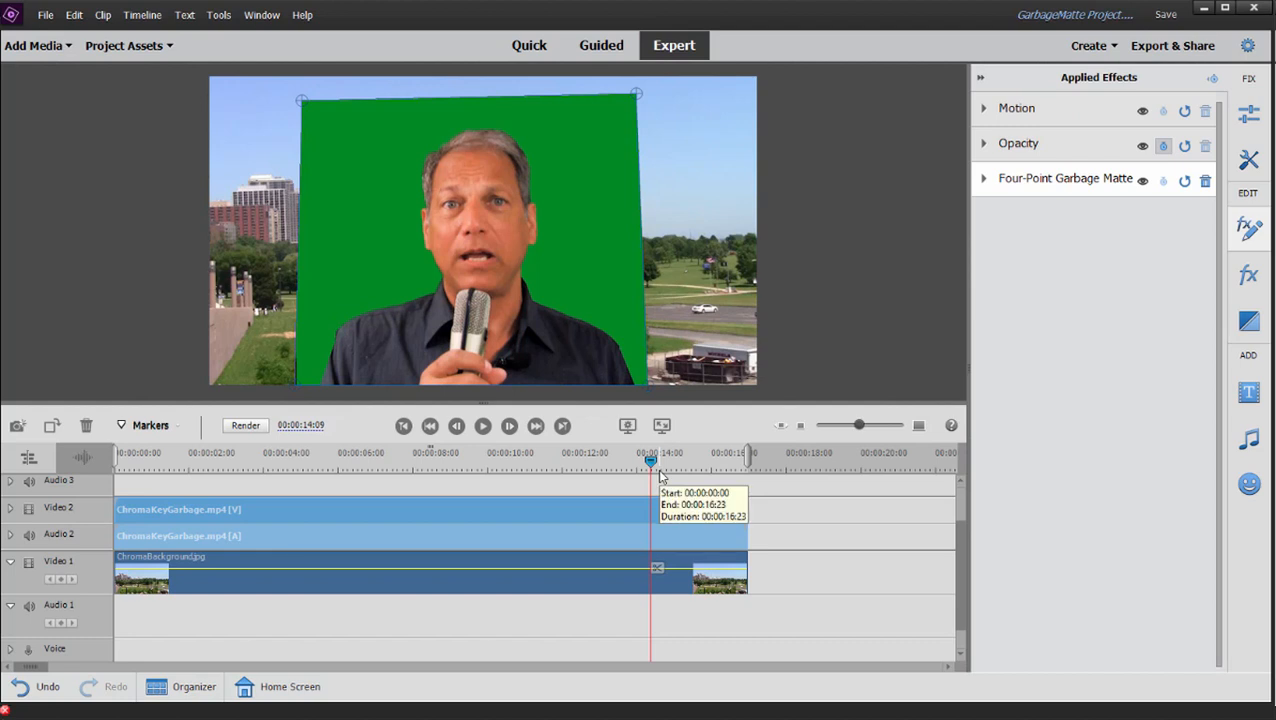
{"action": "mouse_move", "coordinate": [658, 479]}
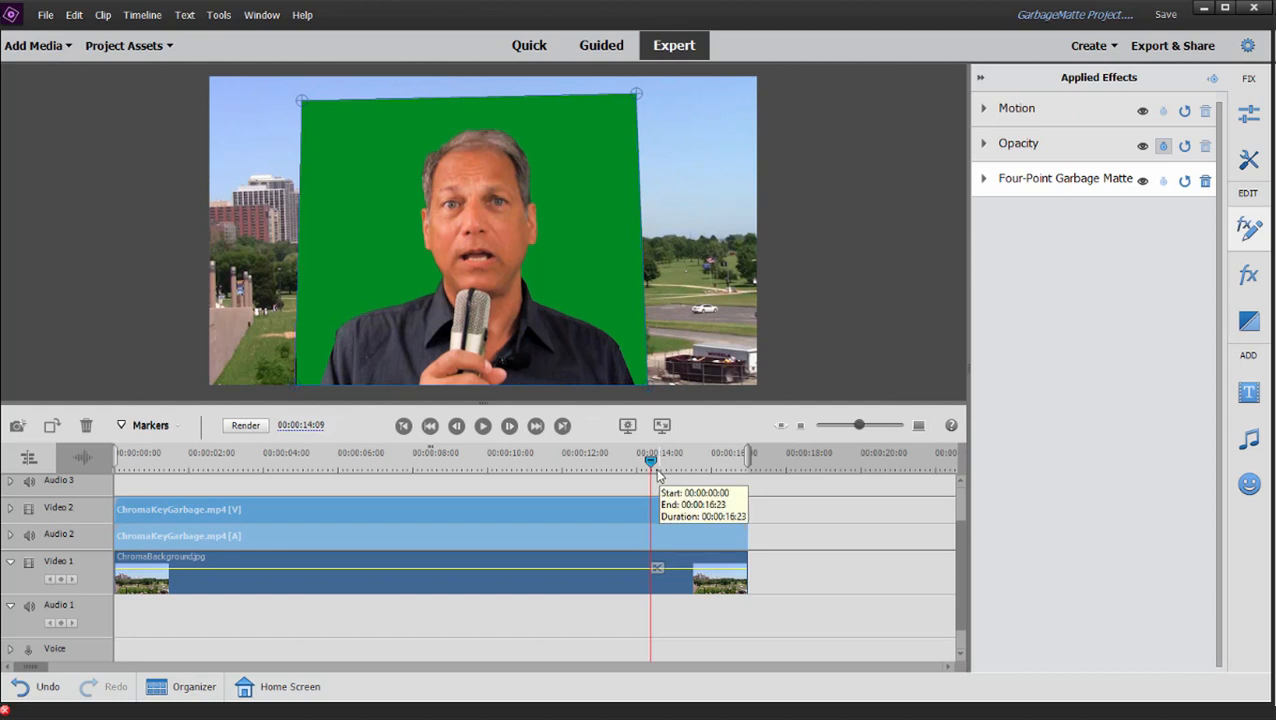
{"action": "mouse_move", "coordinate": [407, 519]}
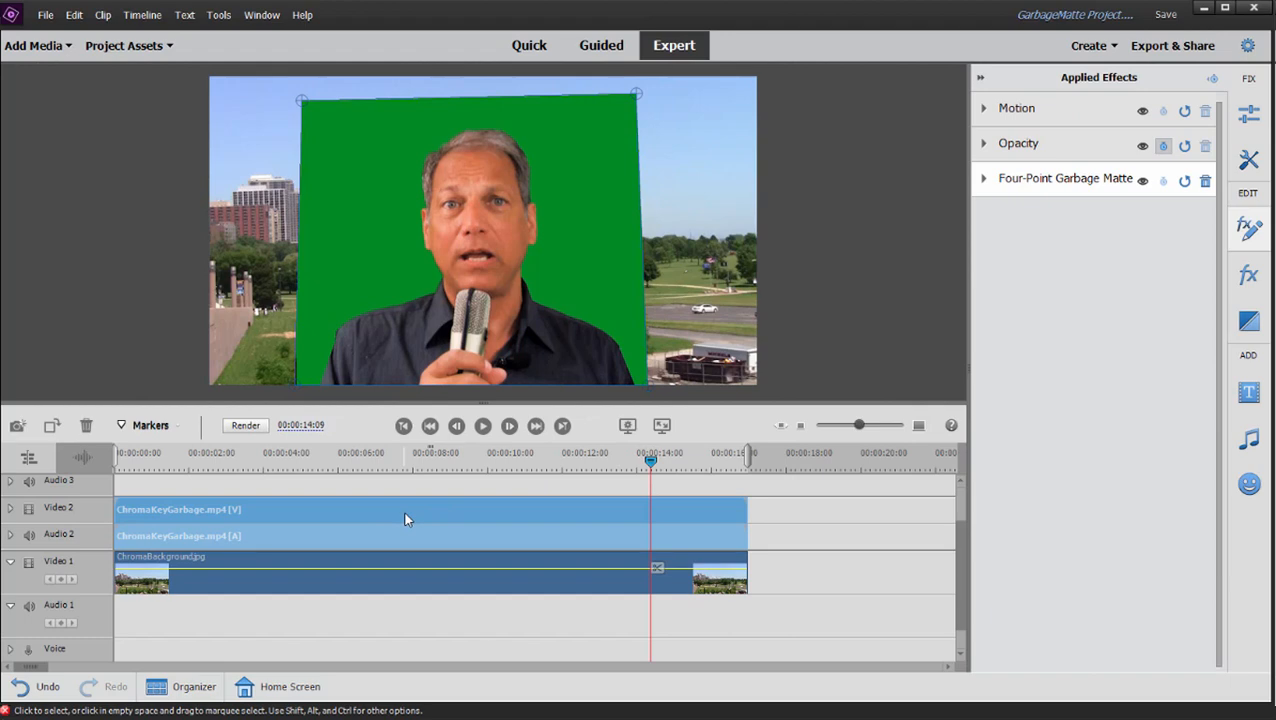
Apply Videomerge from the green-screen clip's context menu to key out the green.
{"action": "right_click", "coordinate": [408, 520]}
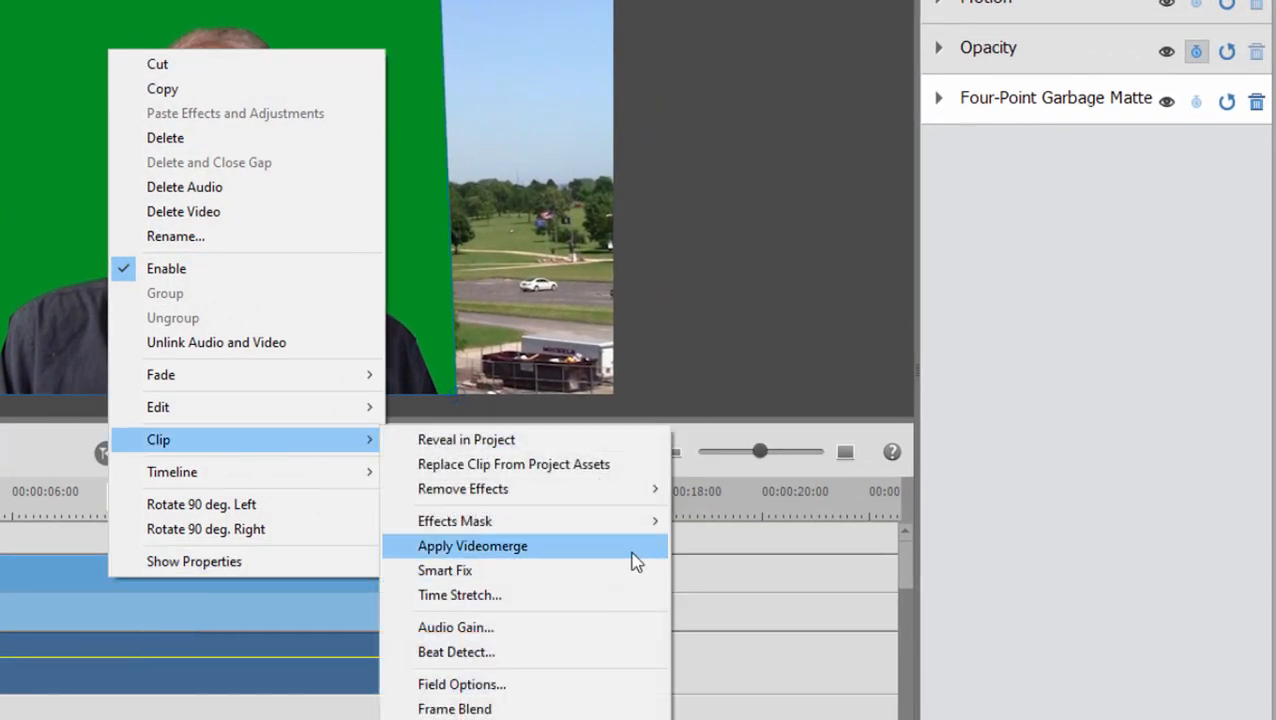
{"action": "left_click", "coordinate": [472, 546]}
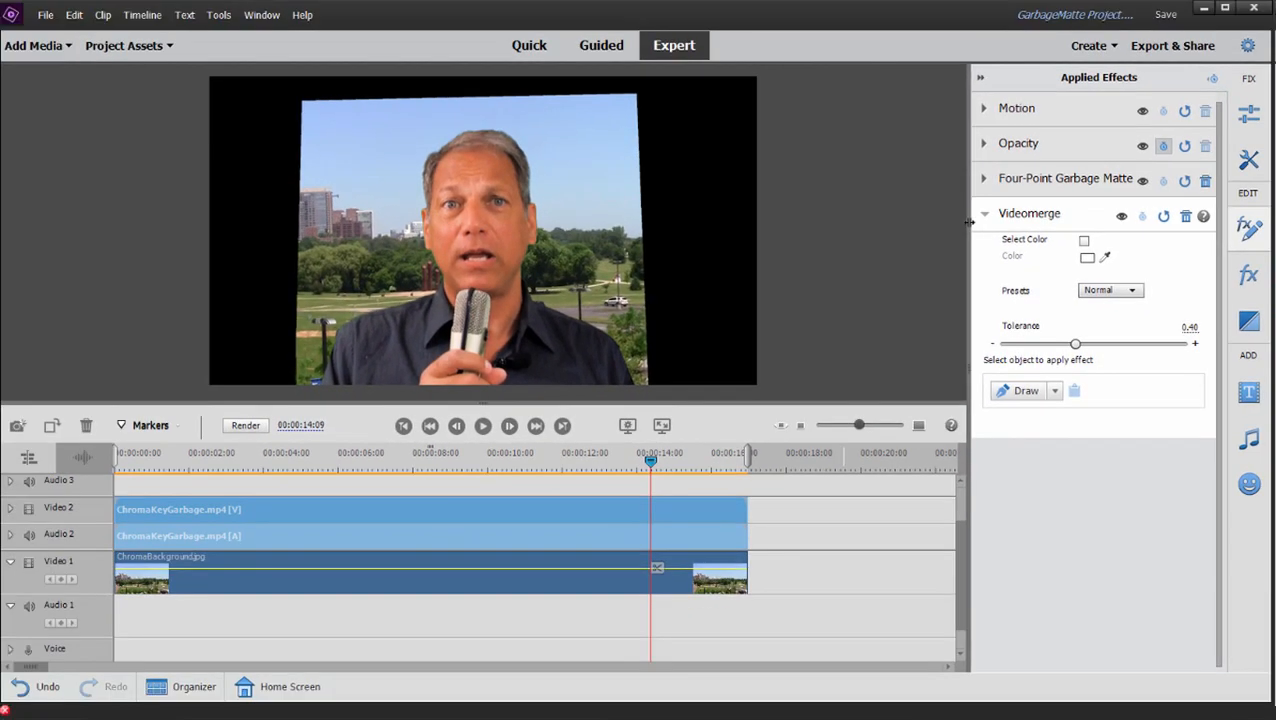
{"action": "mouse_move", "coordinate": [958, 224]}
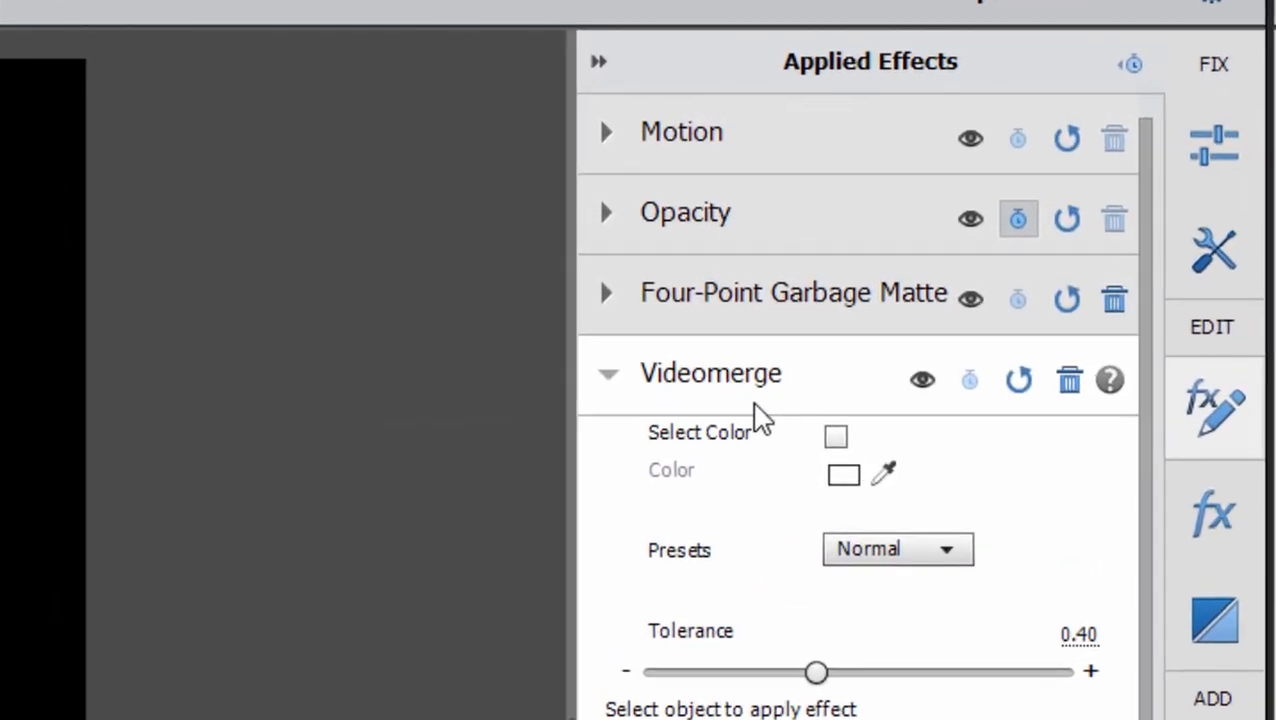
{"action": "mouse_move", "coordinate": [775, 403]}
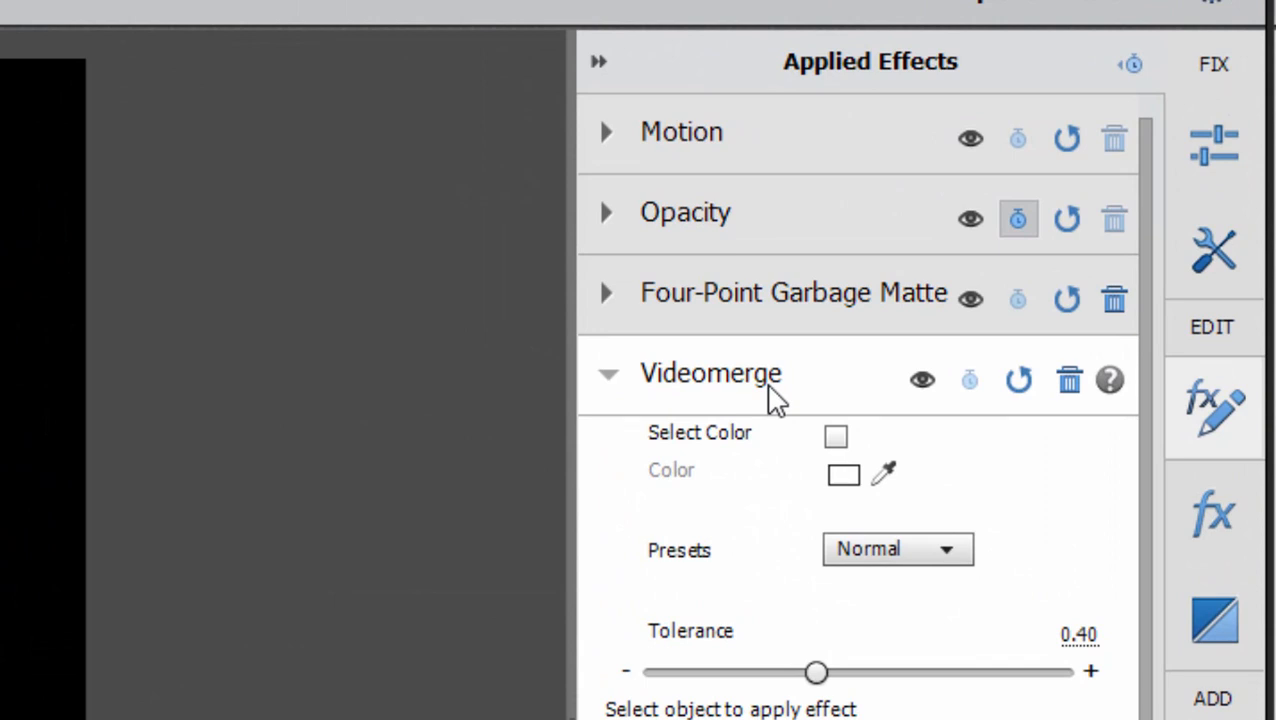
{"action": "mouse_move", "coordinate": [760, 395]}
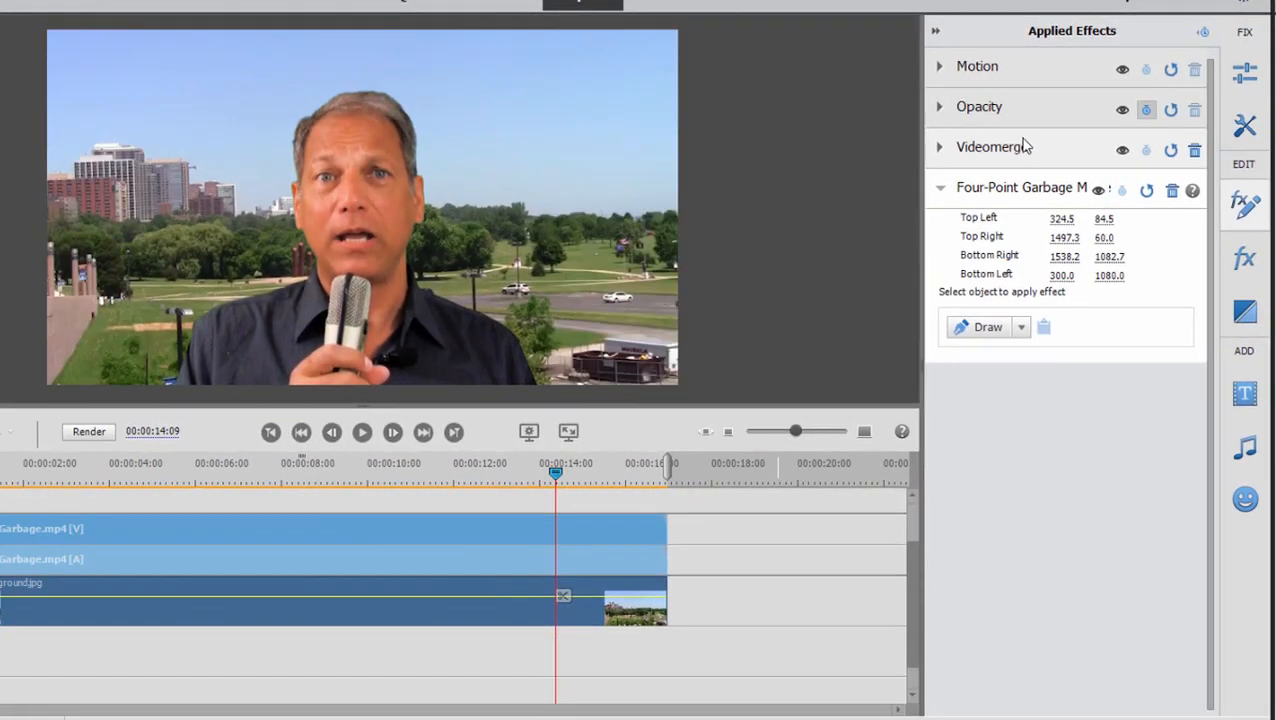
{"action": "mouse_move", "coordinate": [830, 169]}
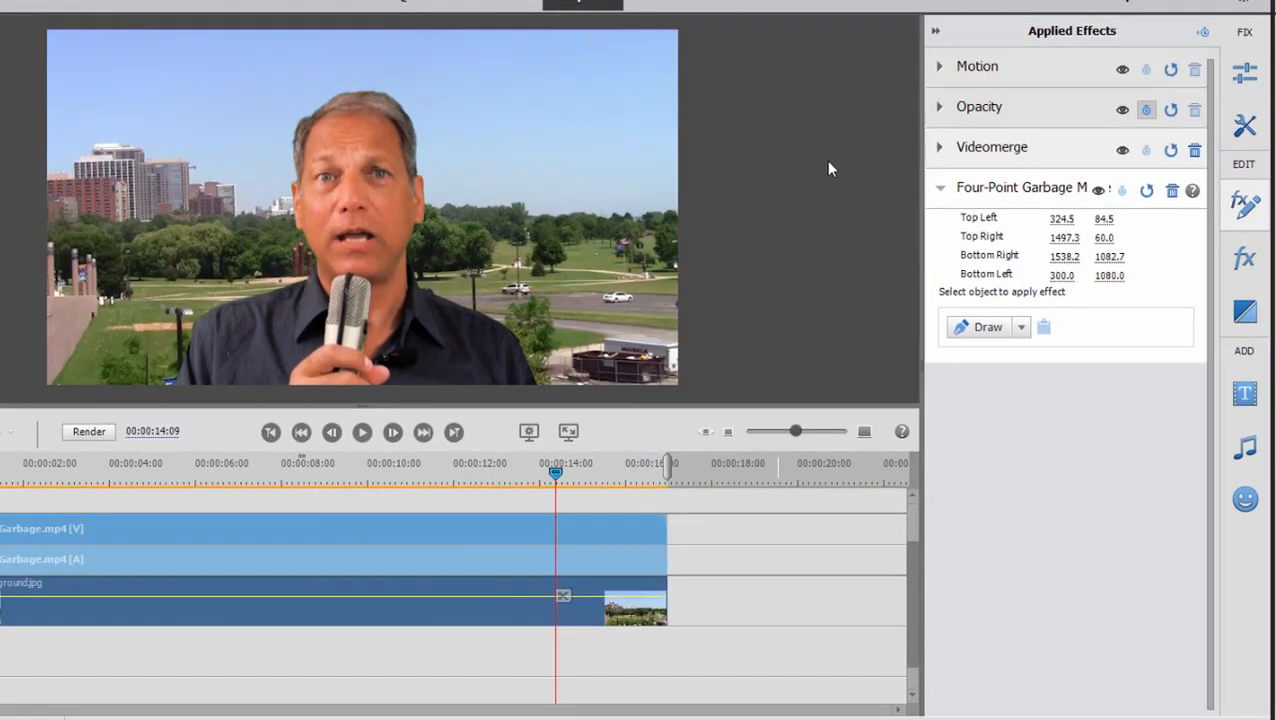